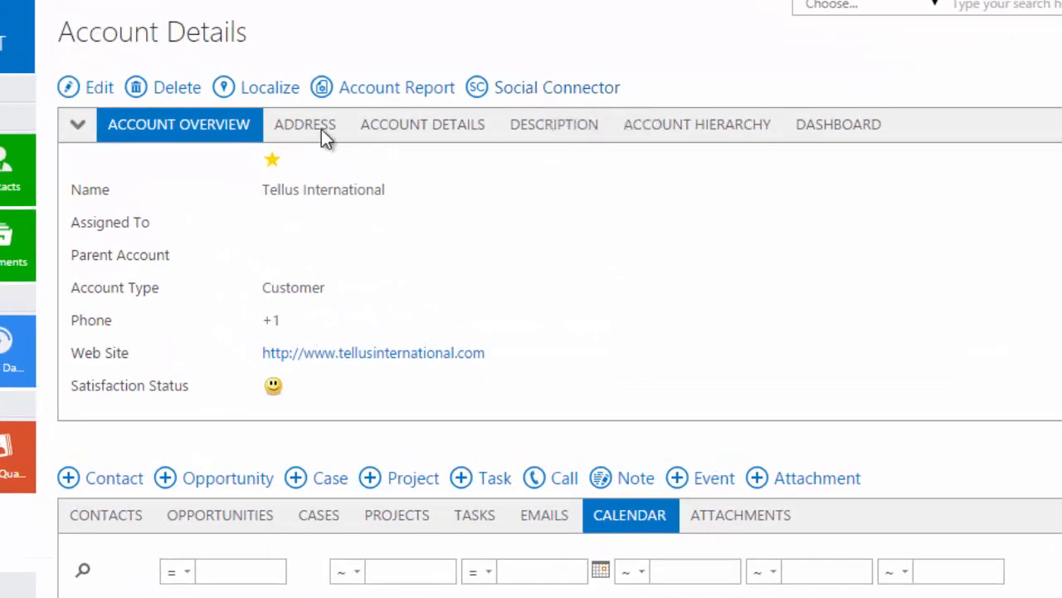
# Open Tellus International's contact and browse its Social Details tab.
pyautogui.click(305, 123)
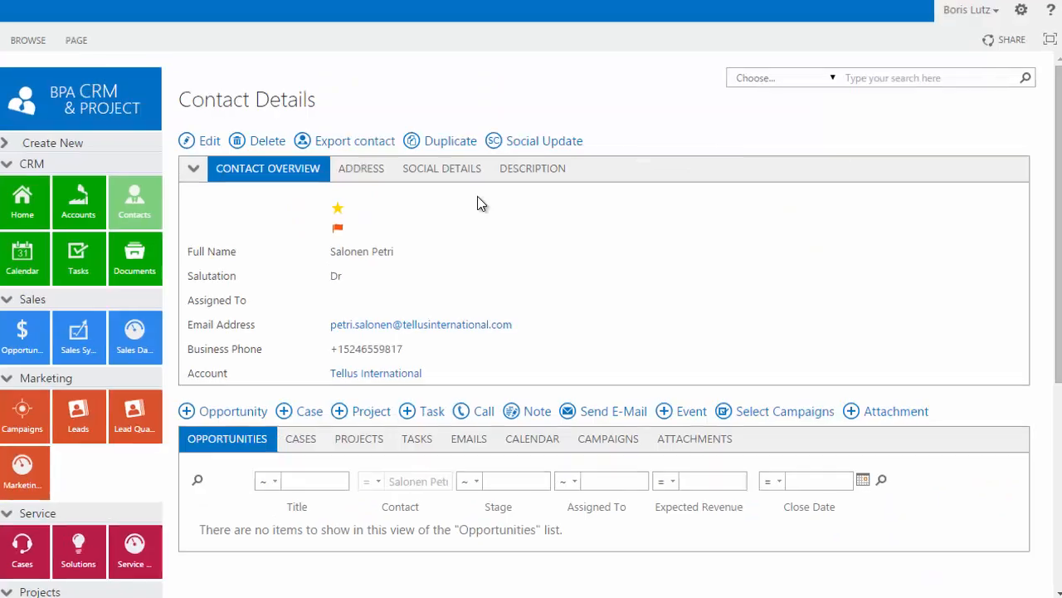
pyautogui.click(441, 168)
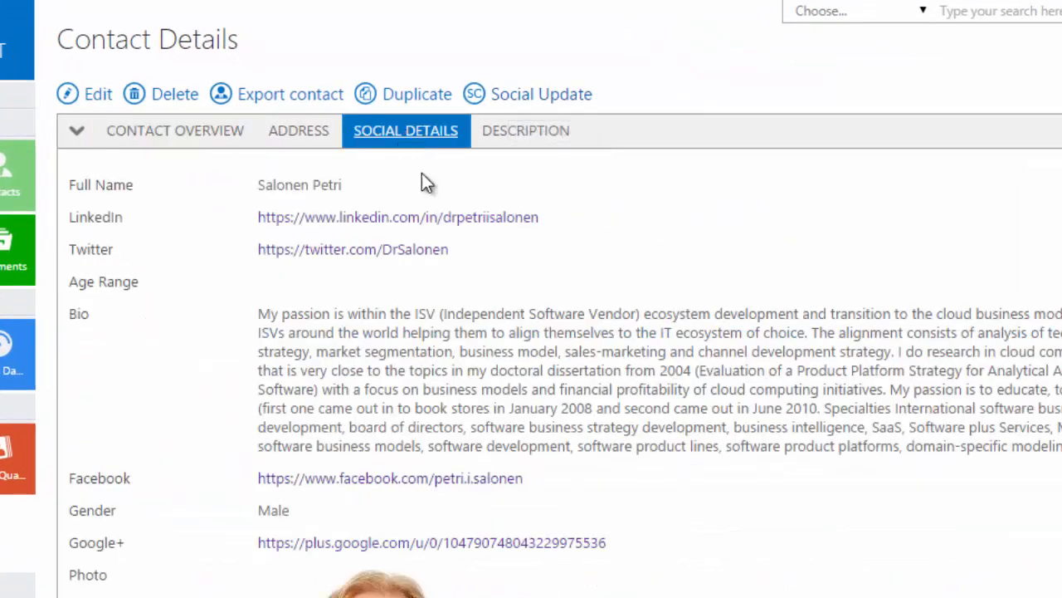
pyautogui.scroll(-3)
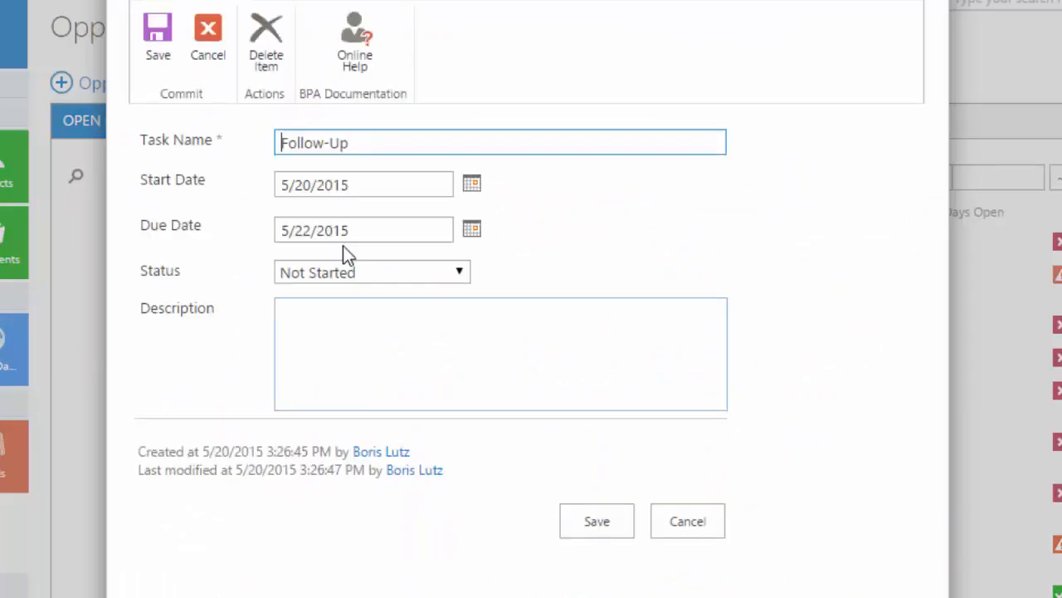
# Rename the follow-up task to 'Call for product demo', save it, and review the Newsletter 05/15 campaign.
pyautogui.write('Call for product demo')
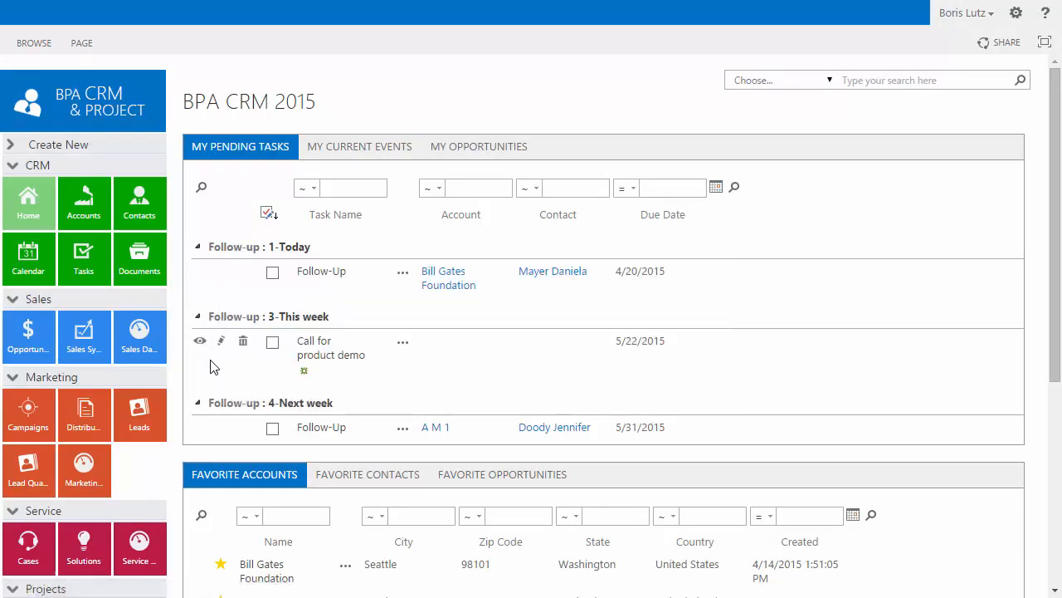
pyautogui.click(140, 203)
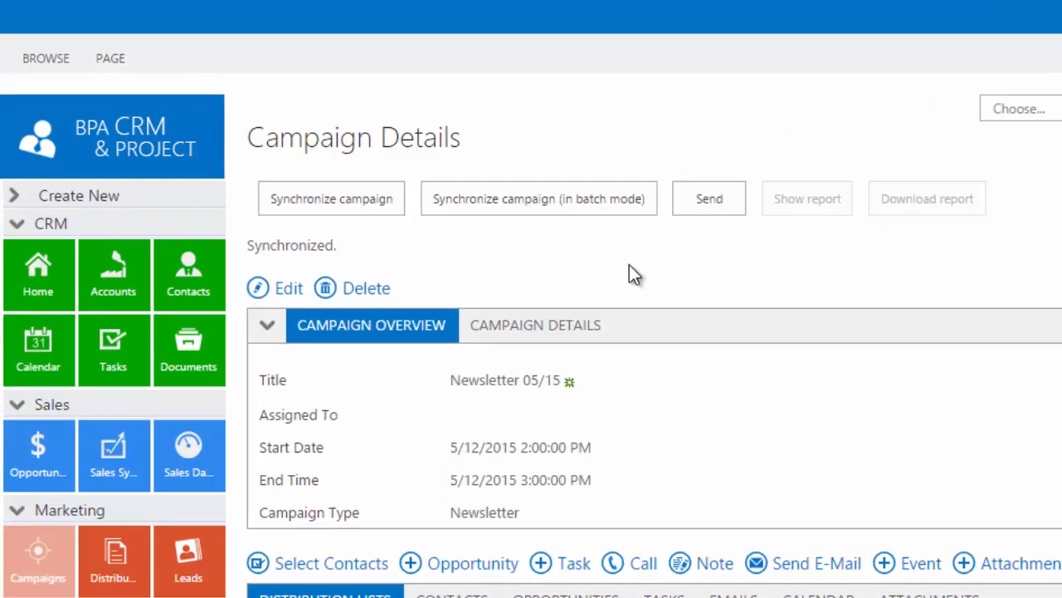
pyautogui.scroll(-3)
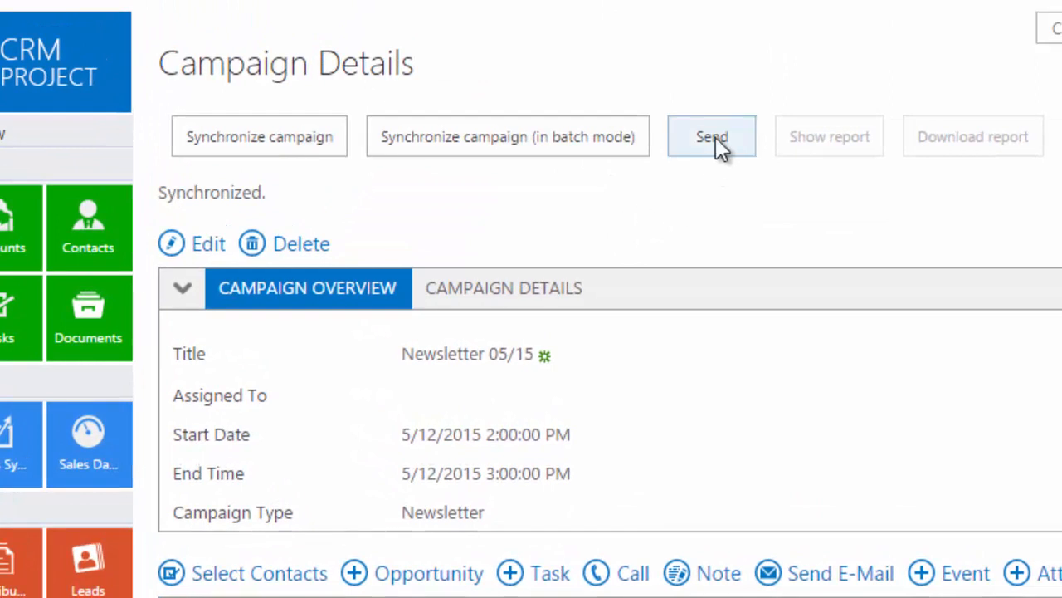
# Send the BPA Newsletter 2015-05 campaign, then preview its content in MOBILE mode.
pyautogui.click(711, 136)
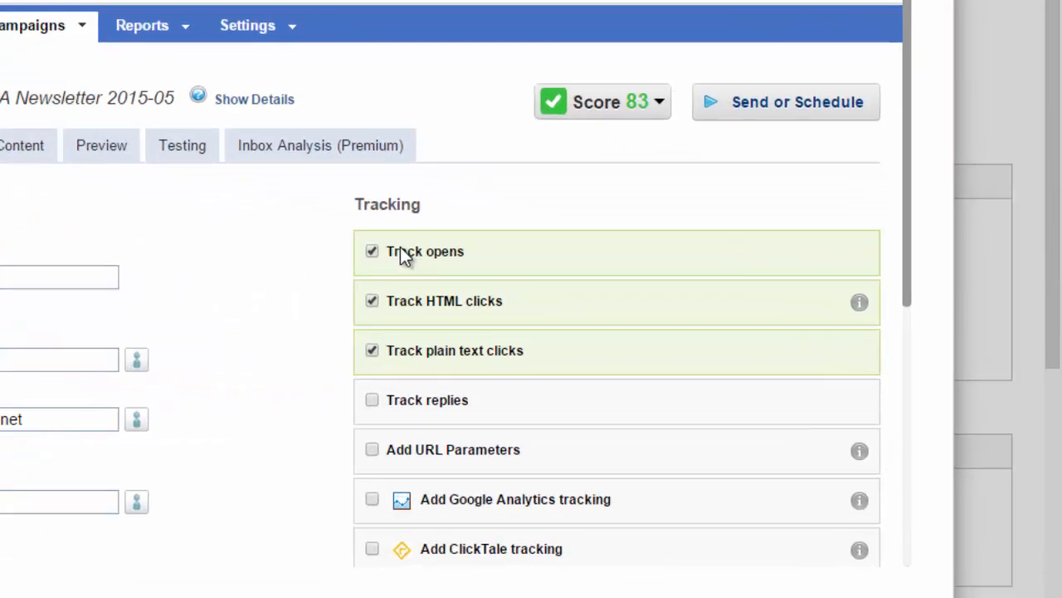
pyautogui.click(222, 195)
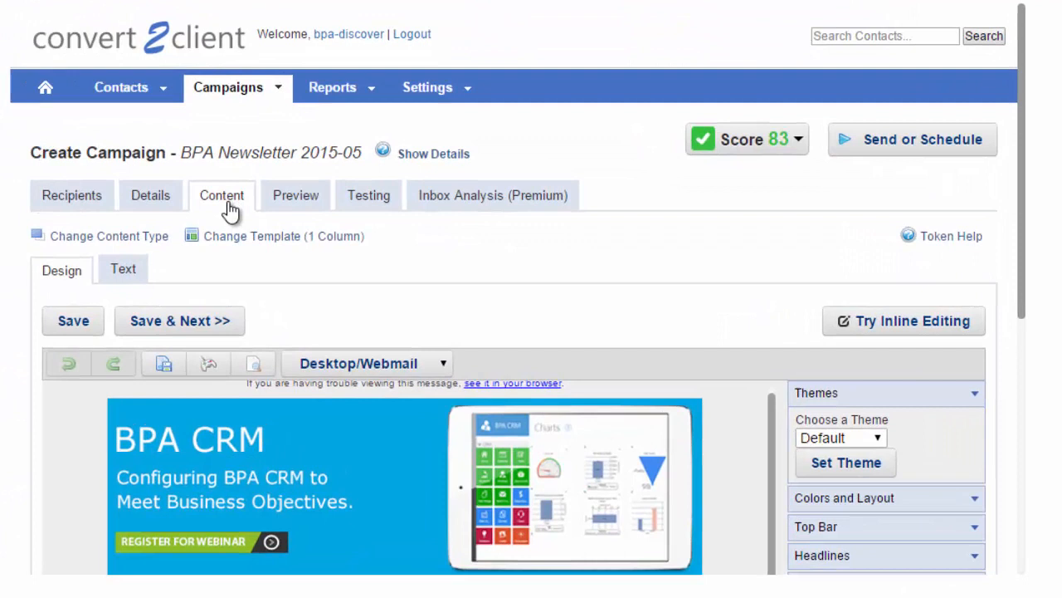
pyautogui.click(295, 196)
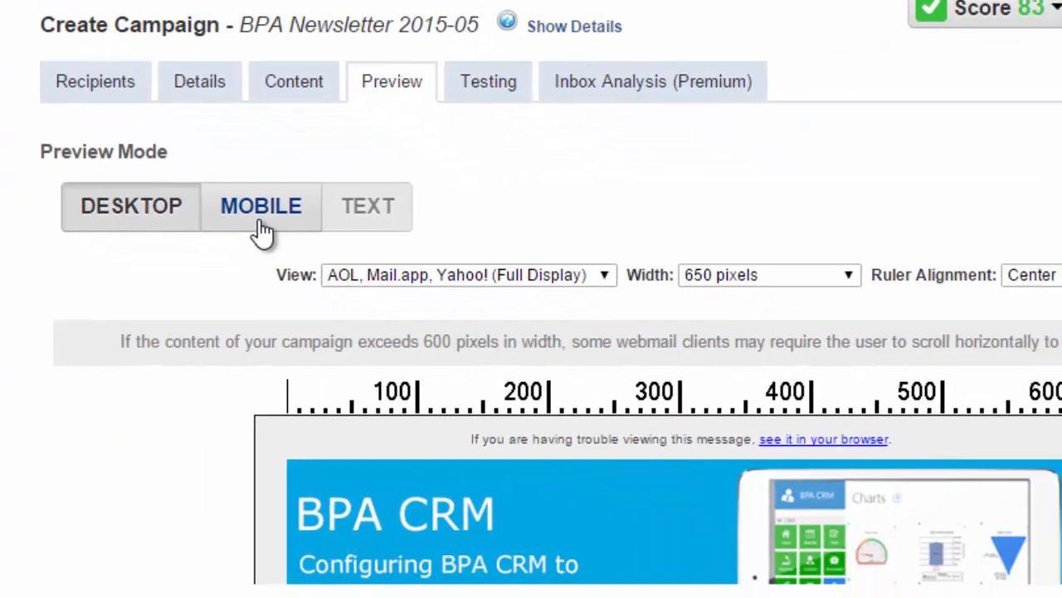
pyautogui.click(633, 153)
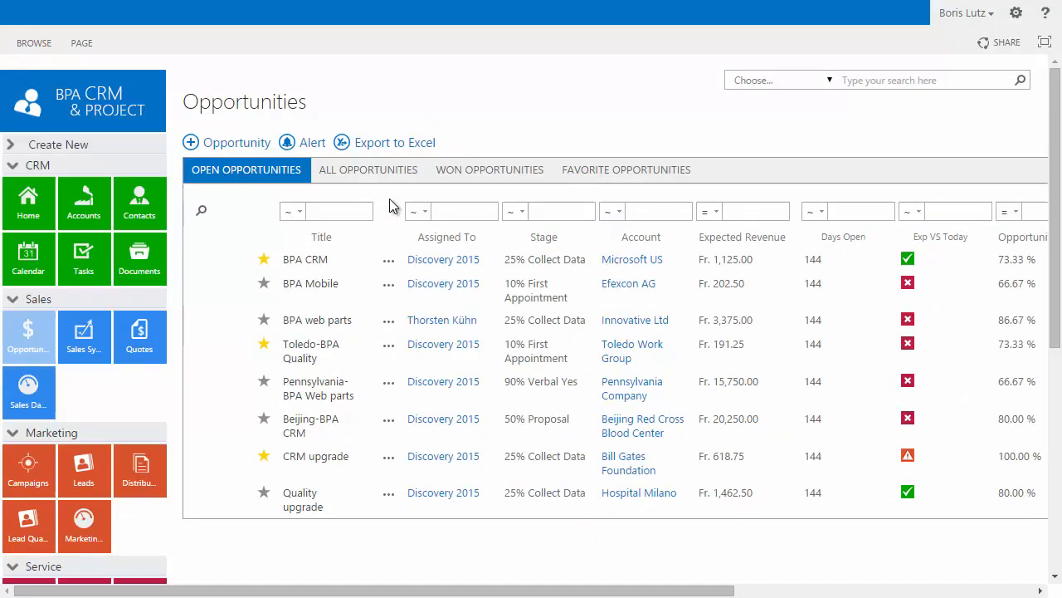
# View the BPA CRM opportunity's workflow diagram and draft 'Who can help closing Beijing-BPA CRM?' in the newsfeed.
pyautogui.click(388, 259)
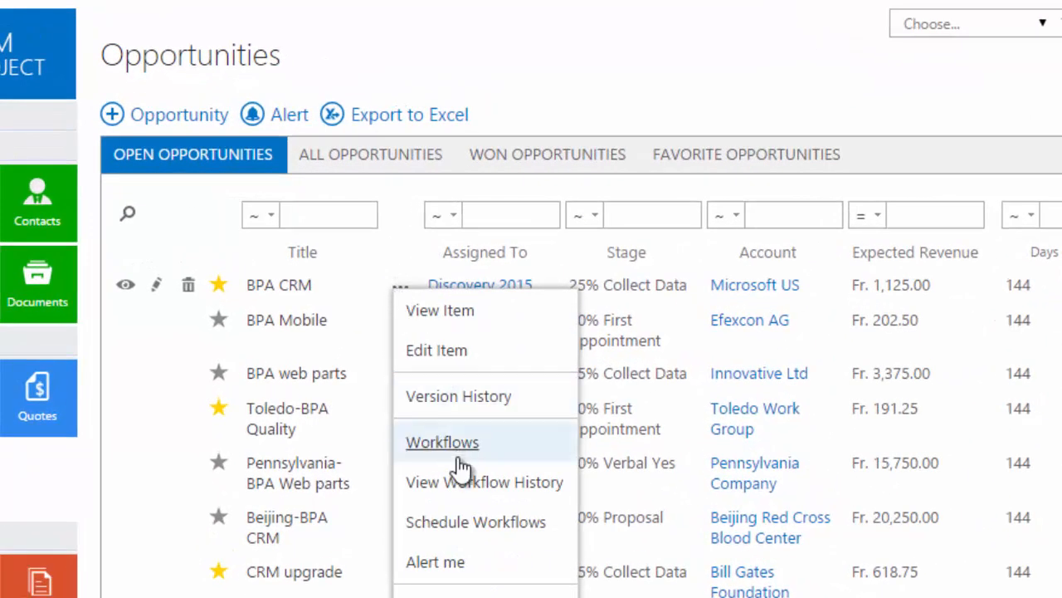
pyautogui.click(442, 442)
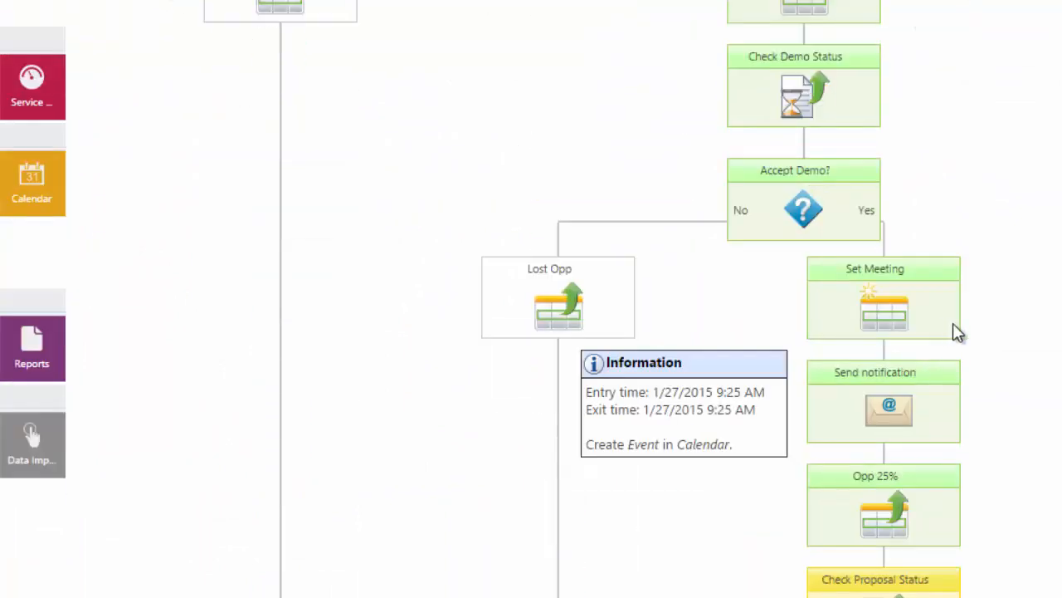
pyautogui.scroll(-3)
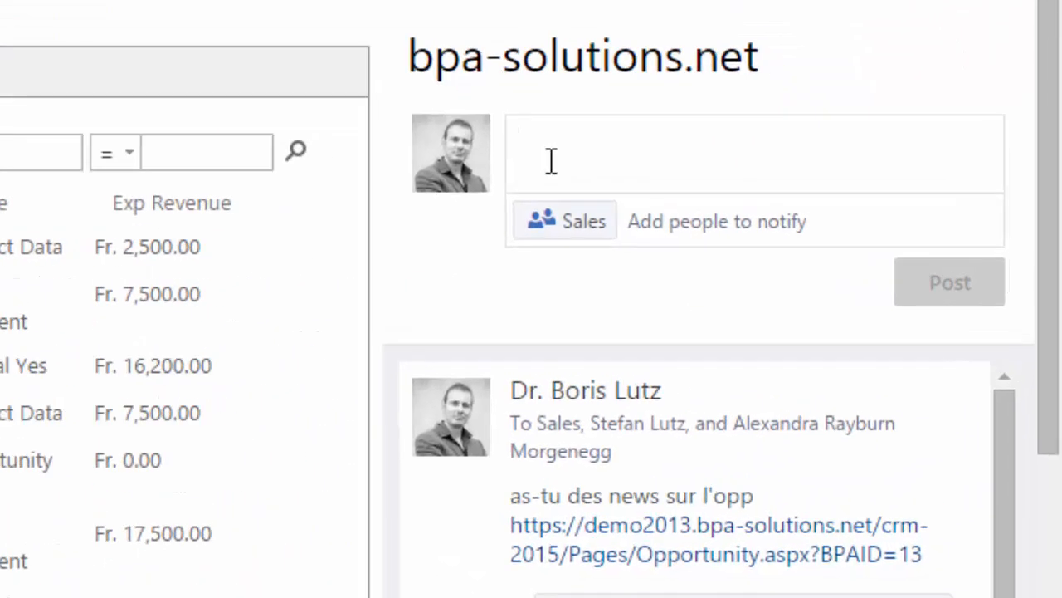
pyautogui.write('Who can help closing Beijing-BPA CRM?')
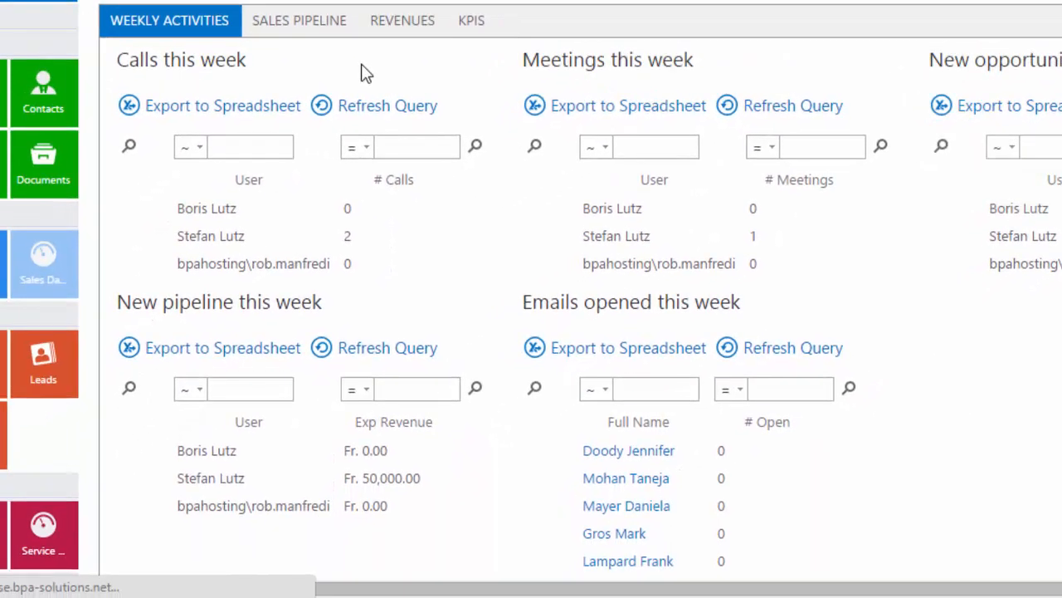
# Show the SALES PIPELINE board with opportunities grouped by stage and revenue totals.
pyautogui.click(299, 20)
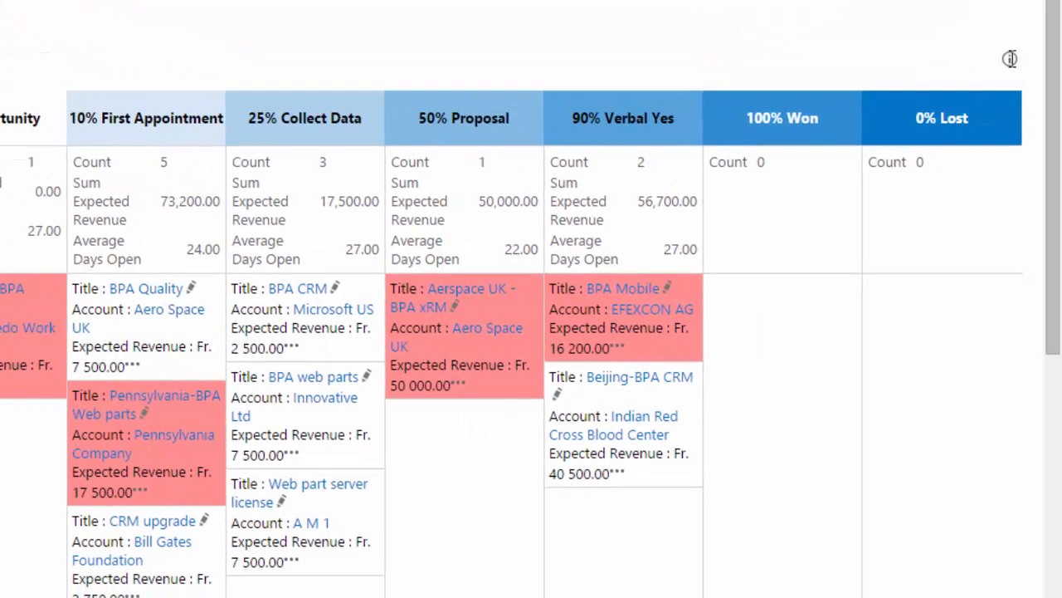
pyautogui.moveTo(942, 65)
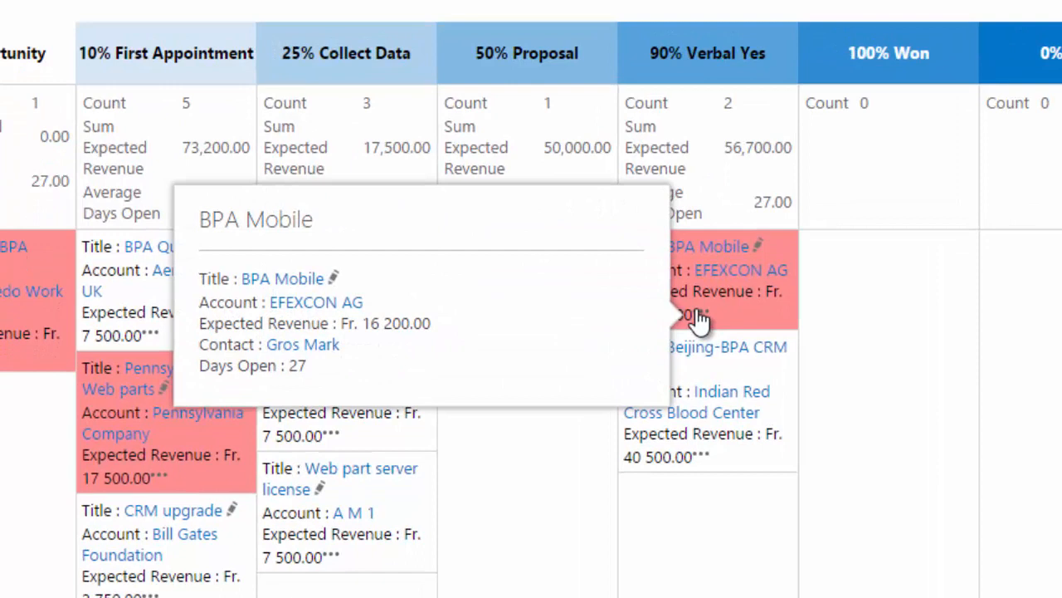
pyautogui.scroll(-3)
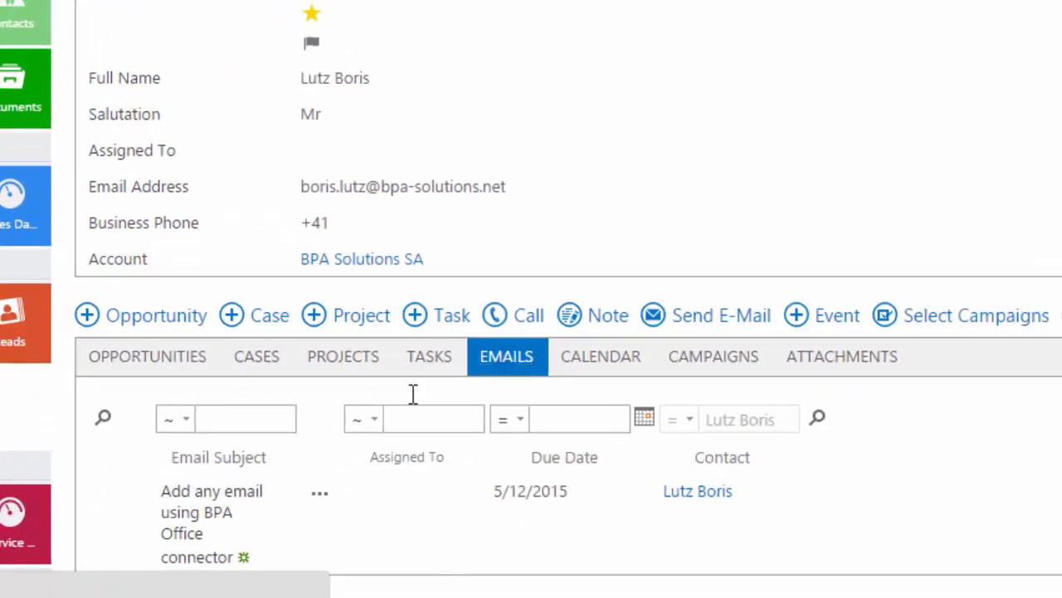
# Review the contact's EMAILS and the EFEXCON AG support case's DISCUSSION thread.
pyautogui.click(842, 356)
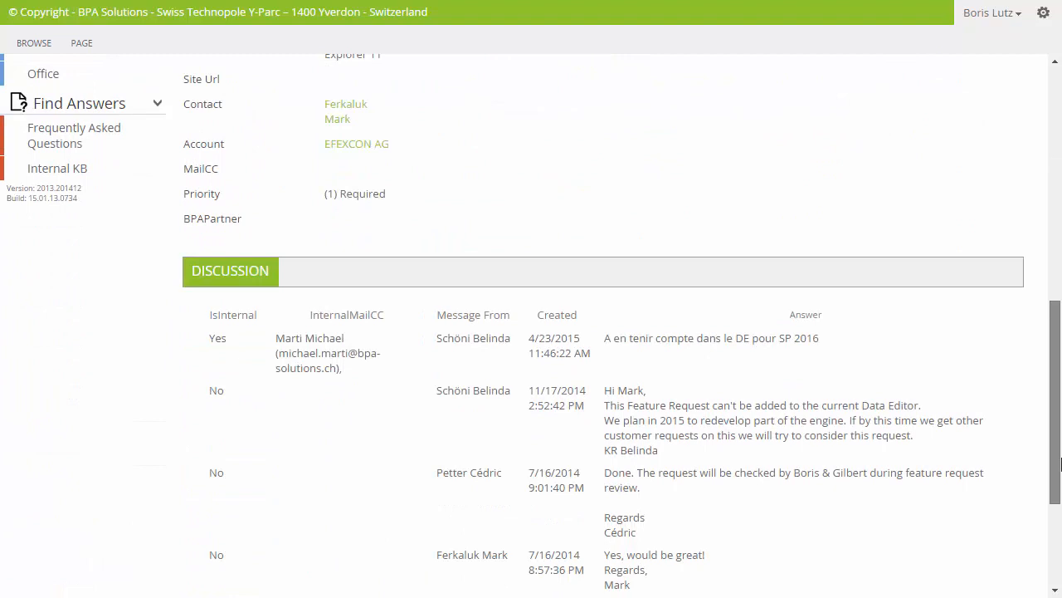
pyautogui.scroll(-3)
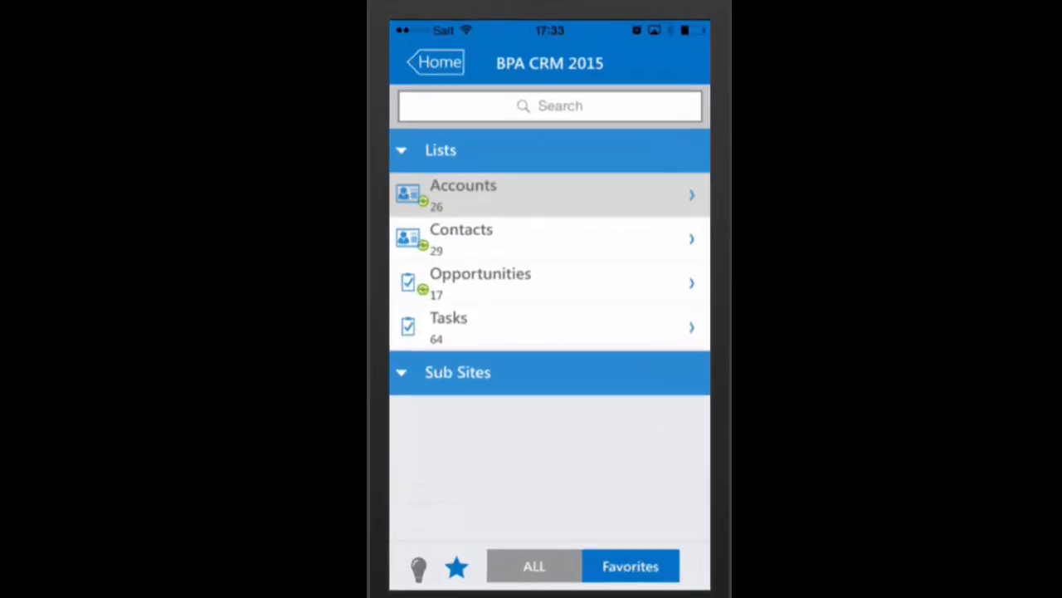
# Add and save a 'Need a quote' task on the PA Laundry account in the mobile app.
pyautogui.click(463, 194)
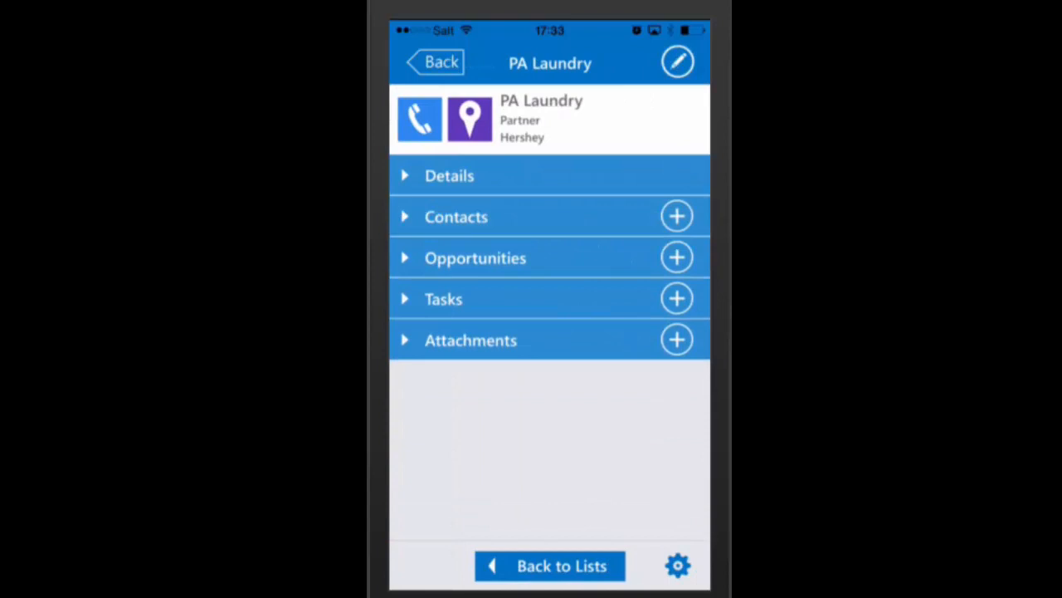
pyautogui.click(676, 298)
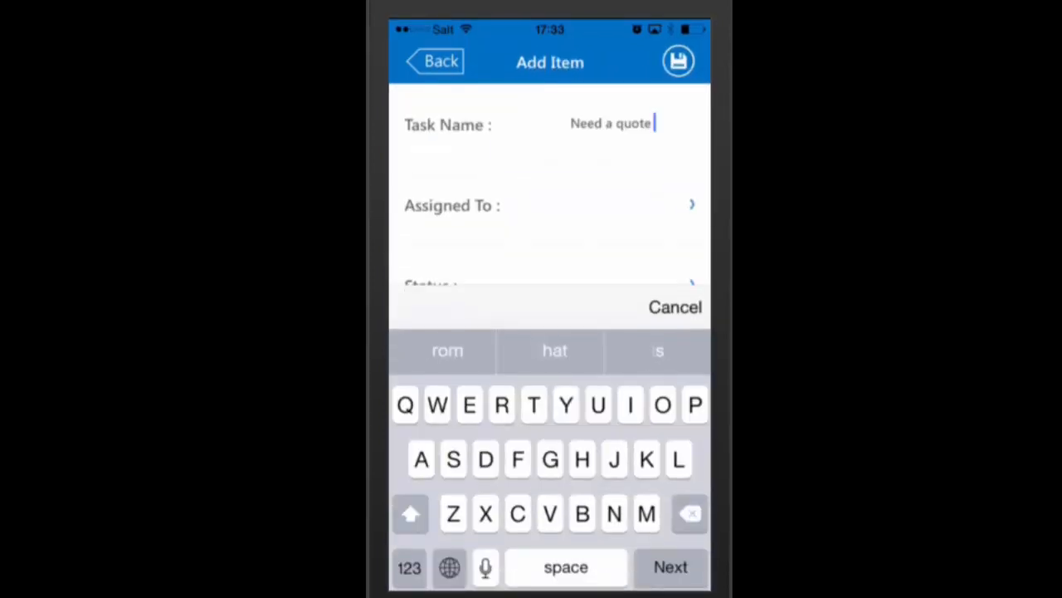
pyautogui.click(678, 61)
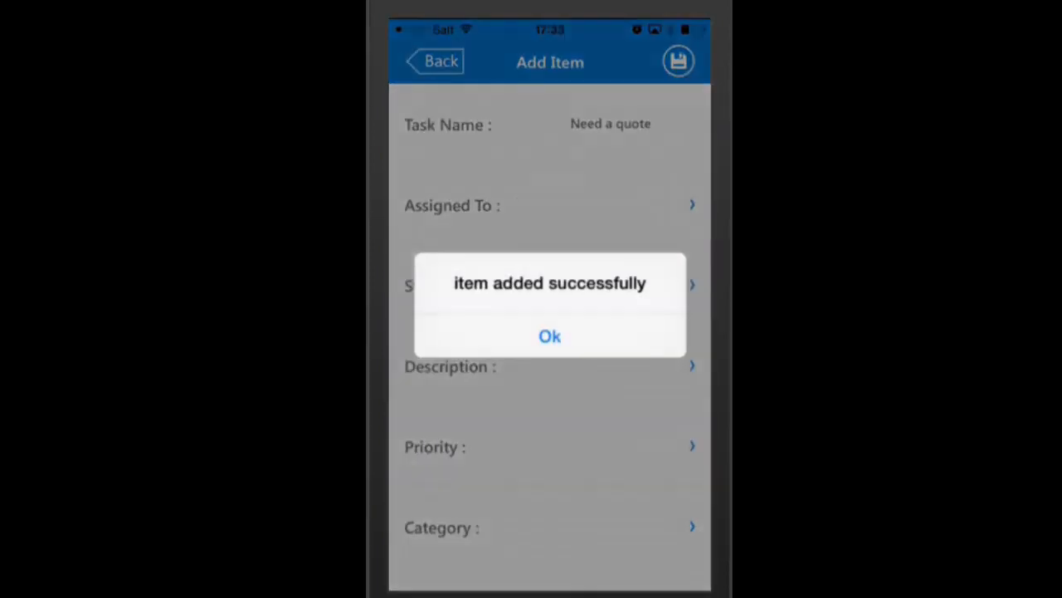
pyautogui.click(549, 335)
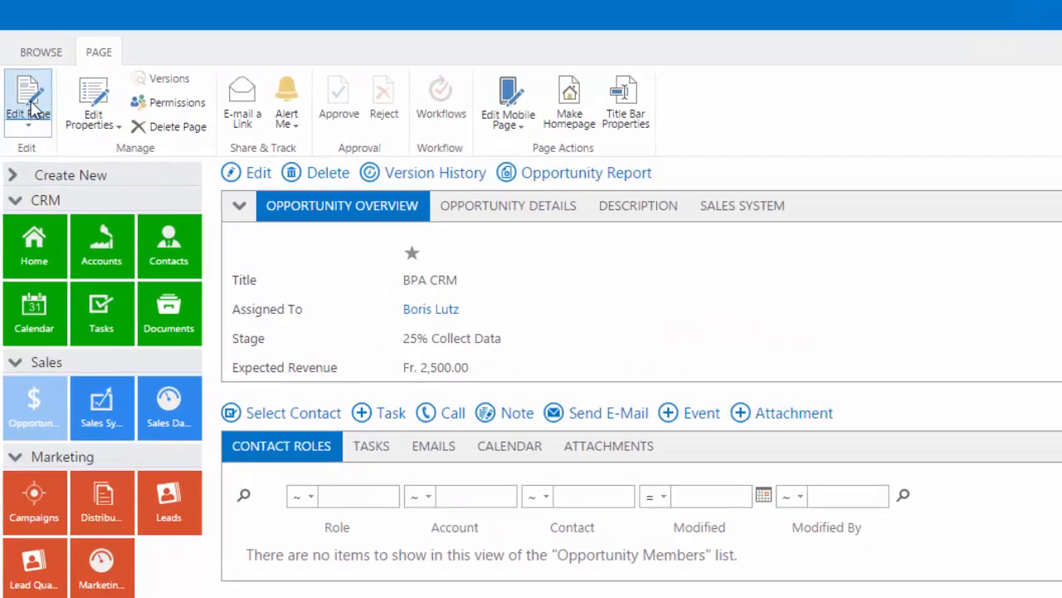
# Open the Opportunity Overview DataViewer configuration's ACTIONS tab, then visit the Free Trial sign-up page.
pyautogui.click(28, 100)
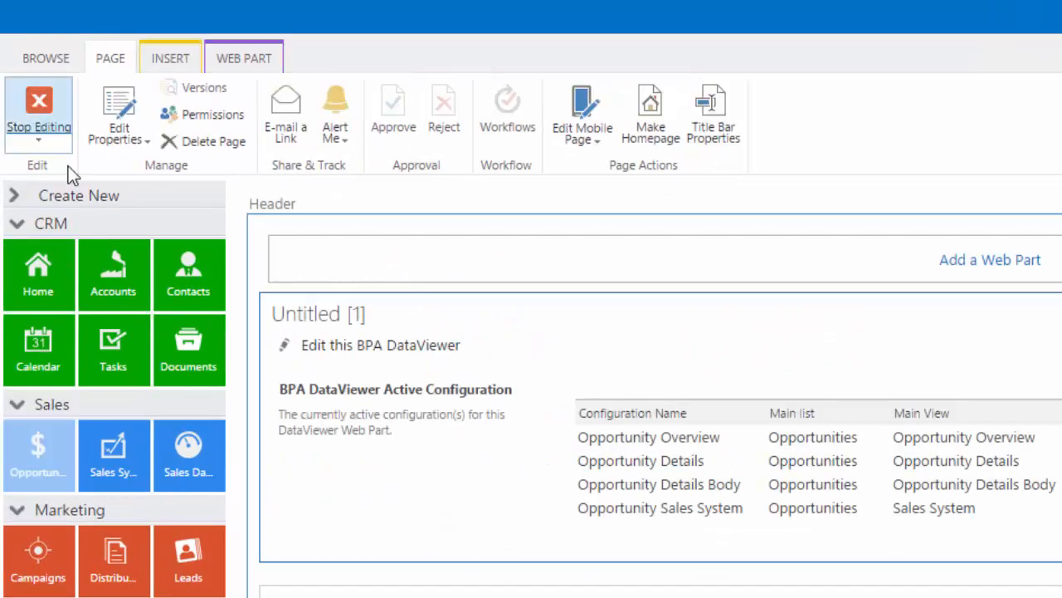
pyautogui.click(380, 344)
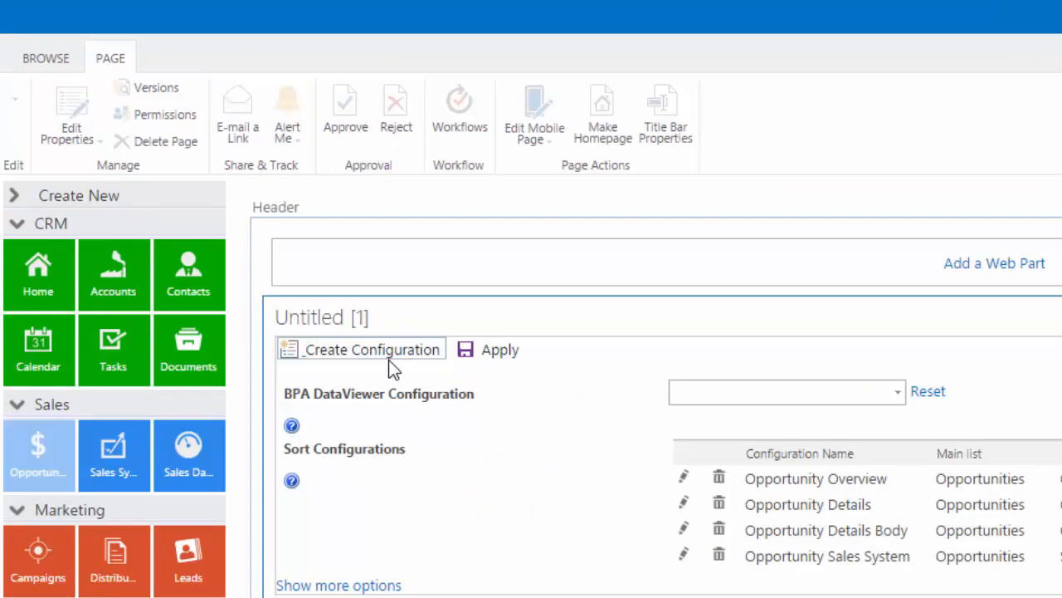
pyautogui.click(683, 478)
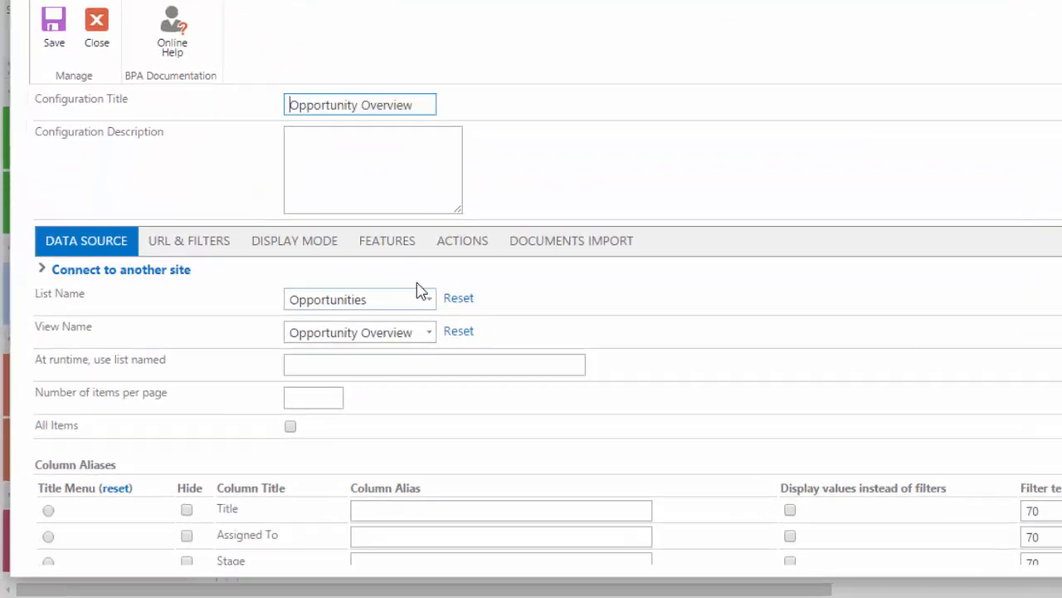
pyautogui.click(462, 241)
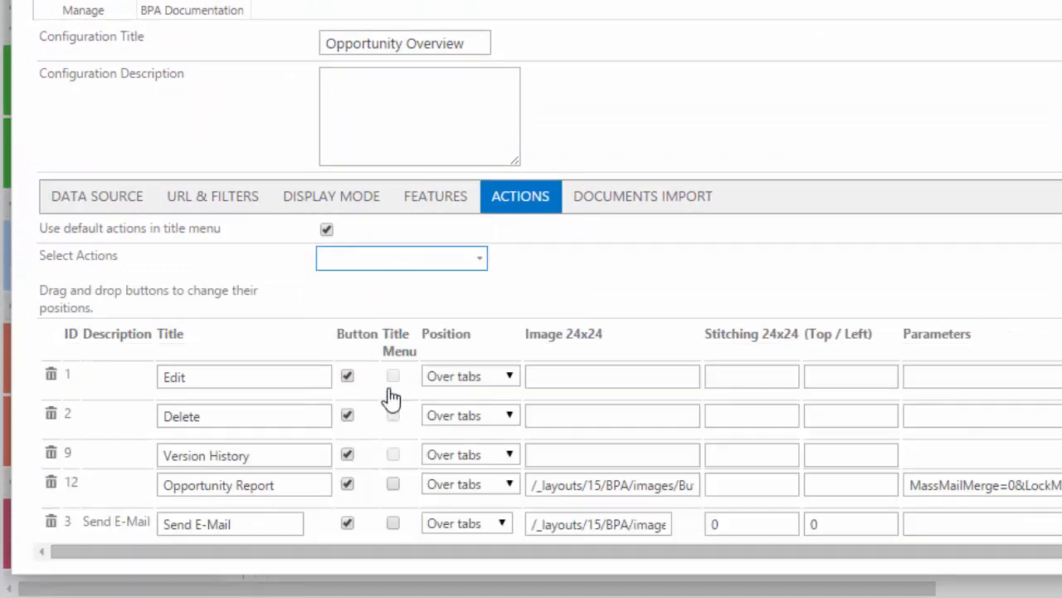
pyautogui.click(230, 524)
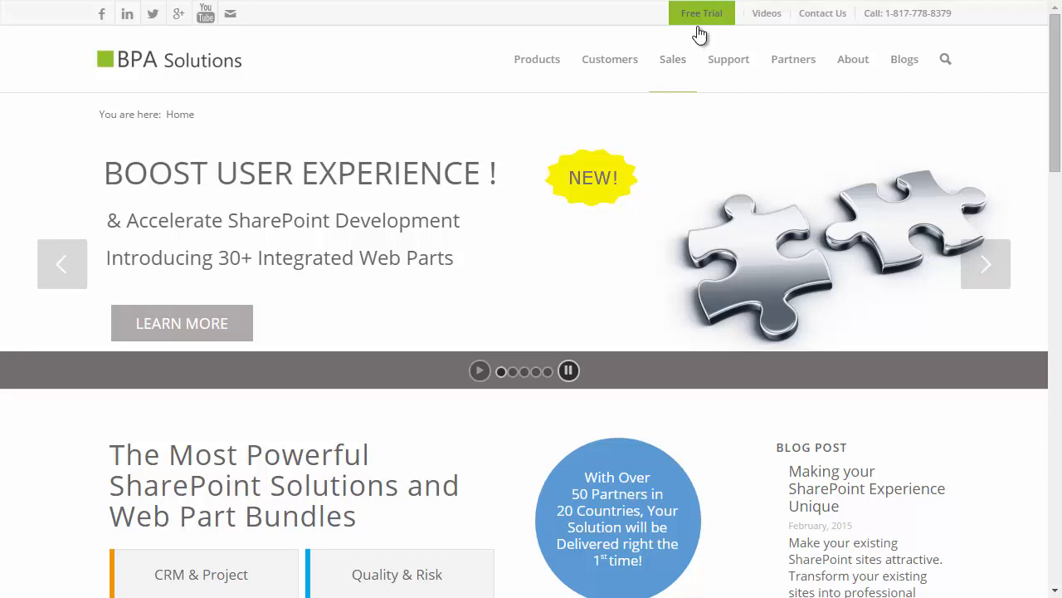
pyautogui.click(700, 13)
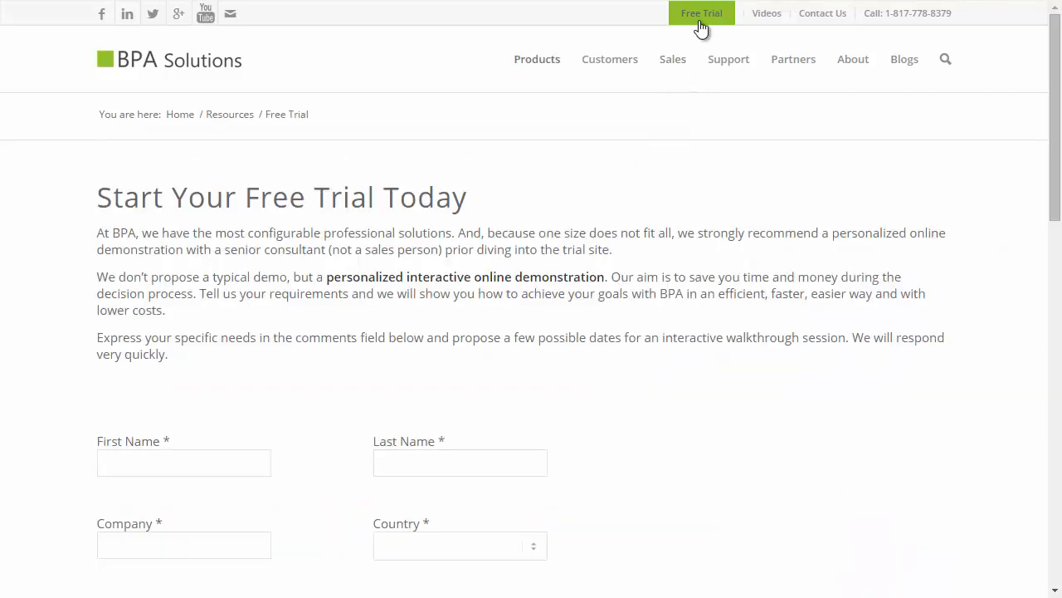